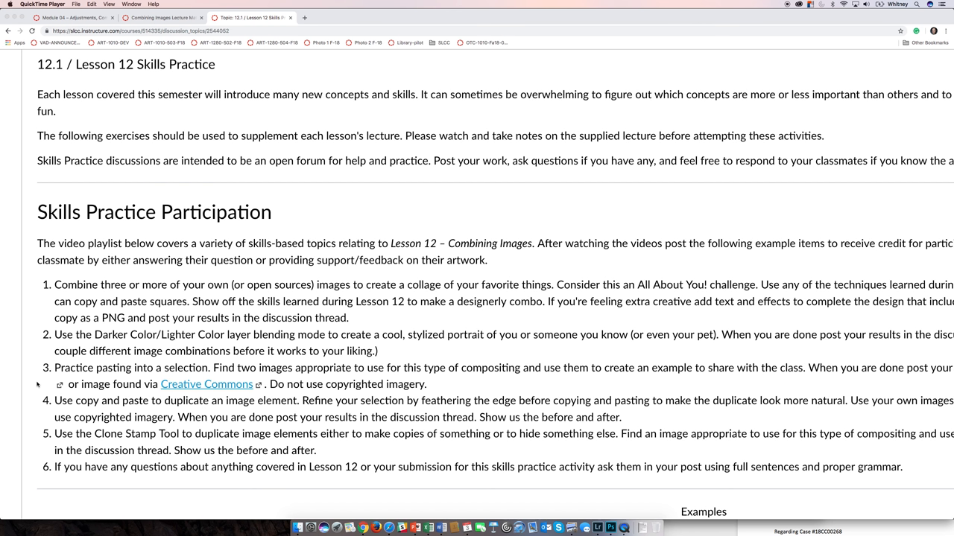
mouse_move(97, 377)
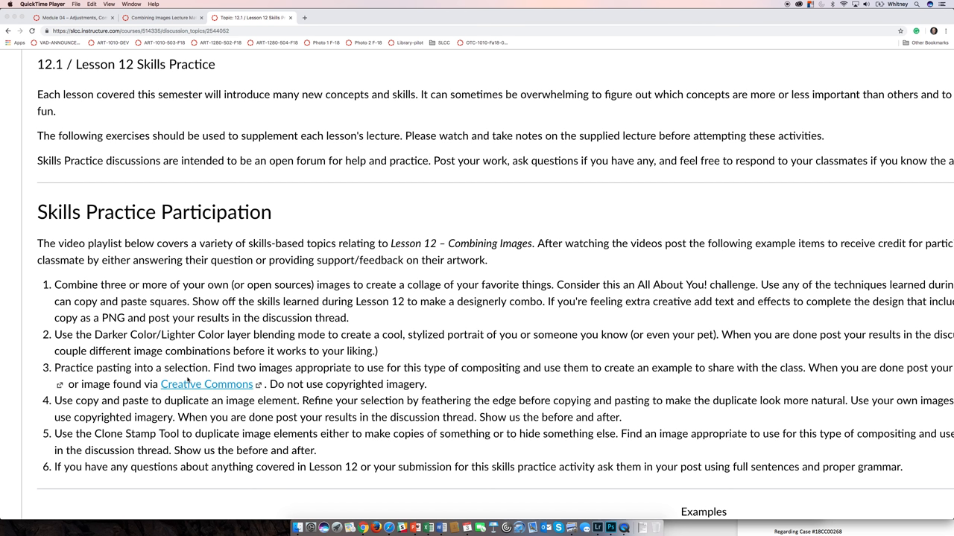
mouse_move(215, 385)
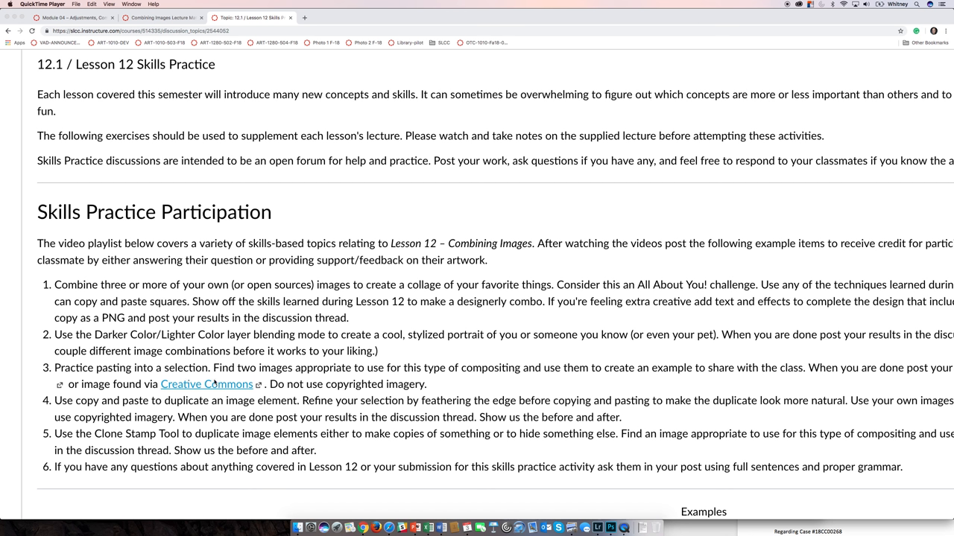
mouse_move(618, 529)
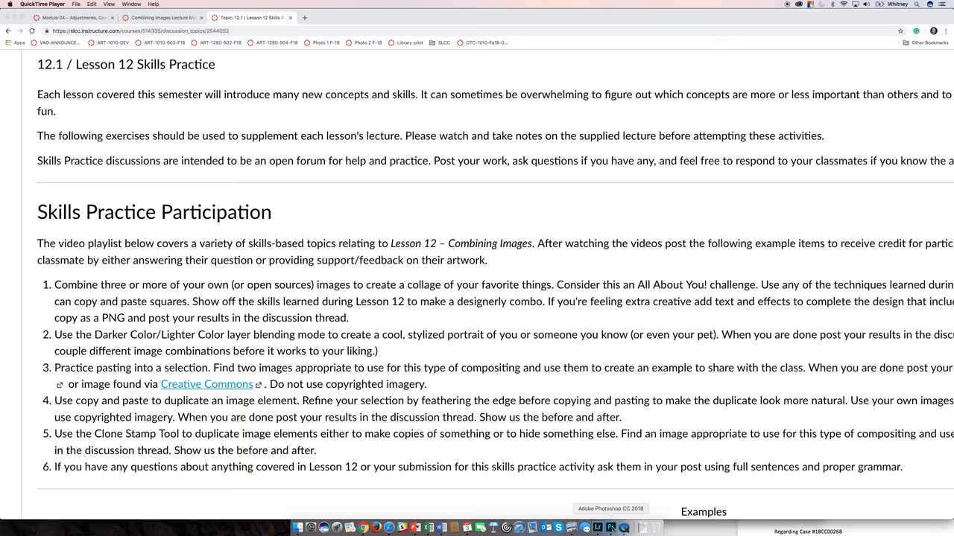
Step: Switch to Photoshop, glance at the fish photo, then return to the camera photo
left_click(617, 528)
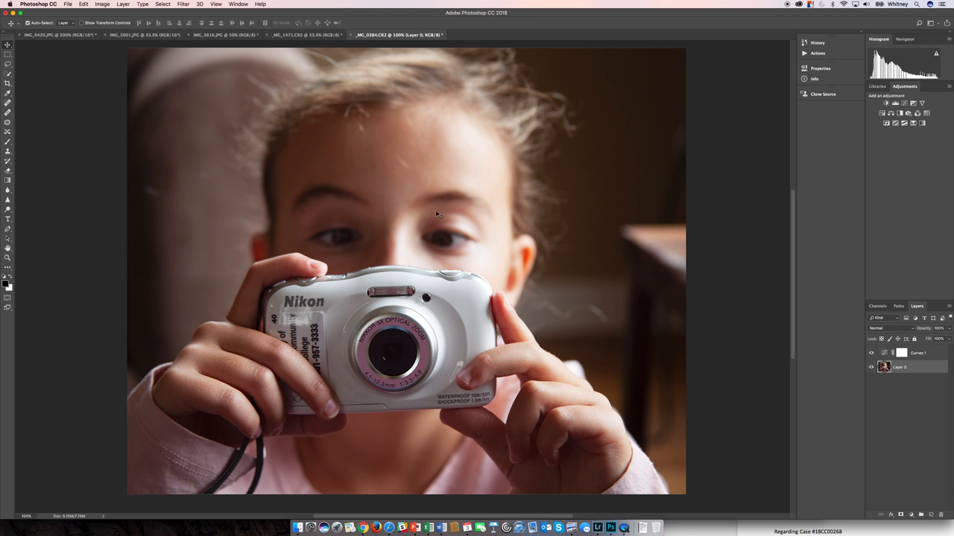
mouse_move(398, 361)
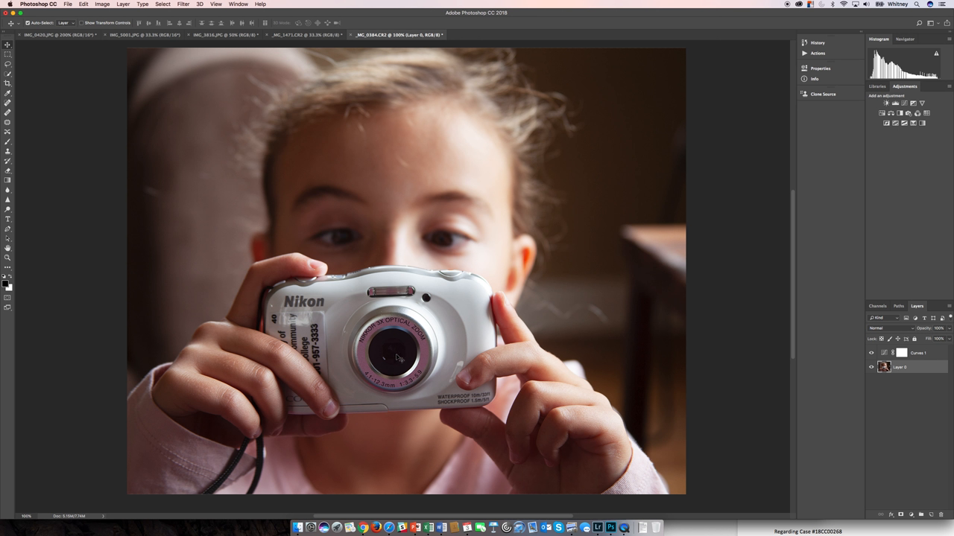
mouse_move(394, 358)
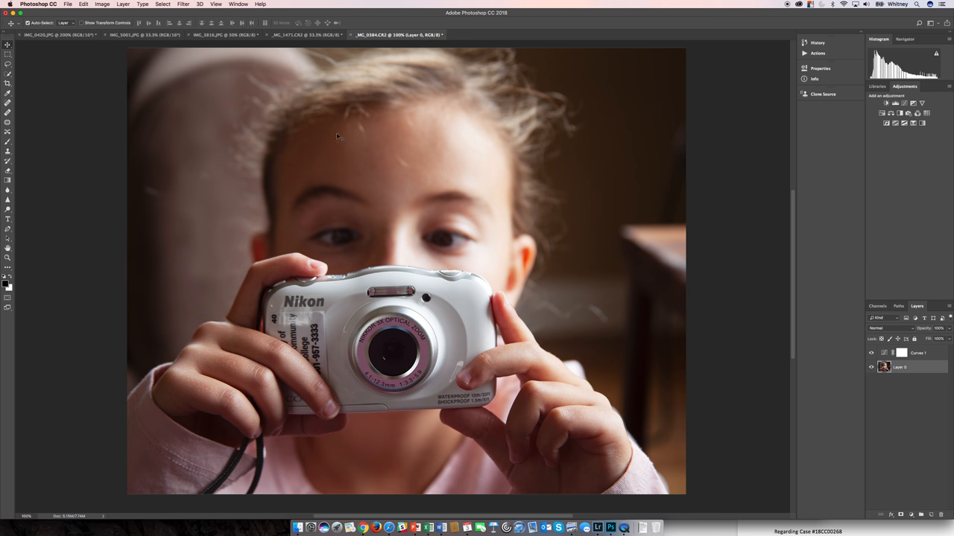
left_click(306, 34)
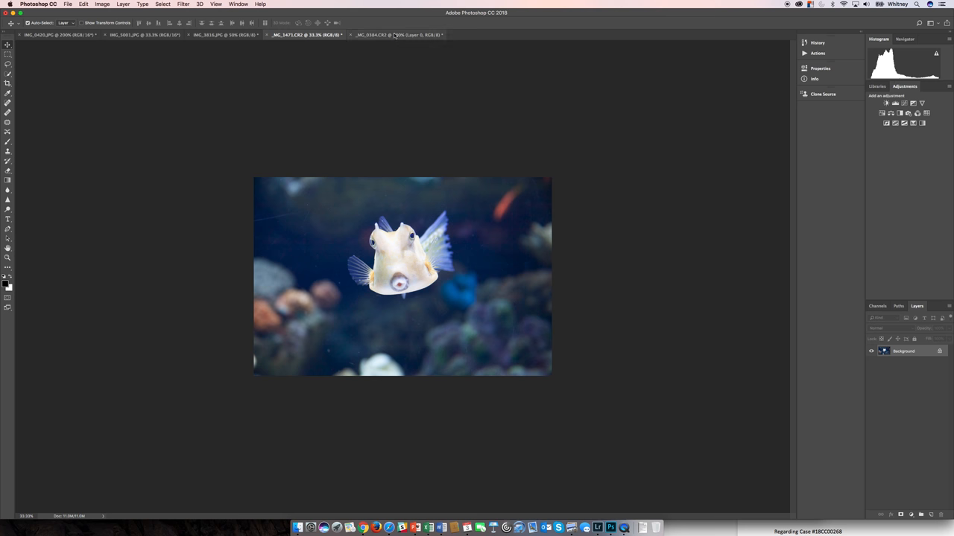
left_click(394, 35)
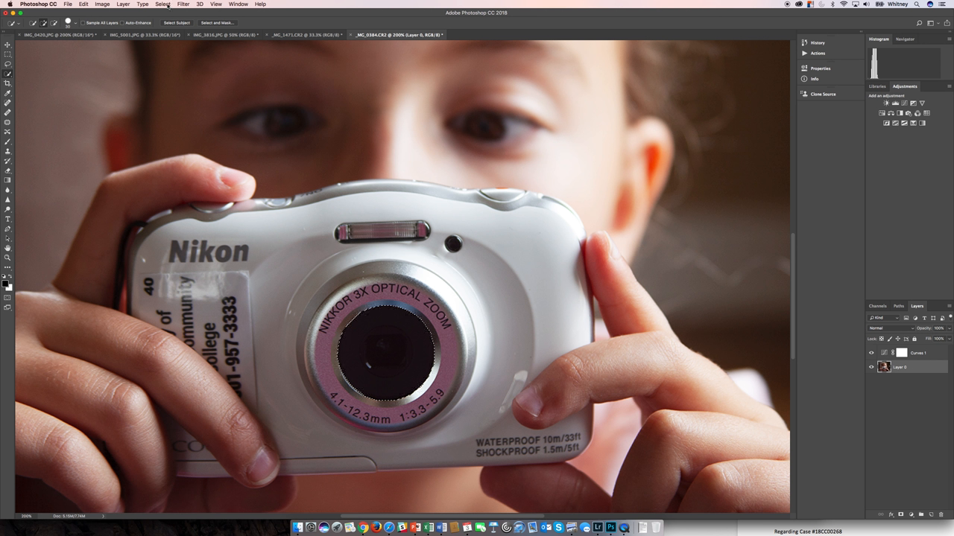
Step: Save the camera lens selection as a new channel with Select > Save Selection
left_click(157, 5)
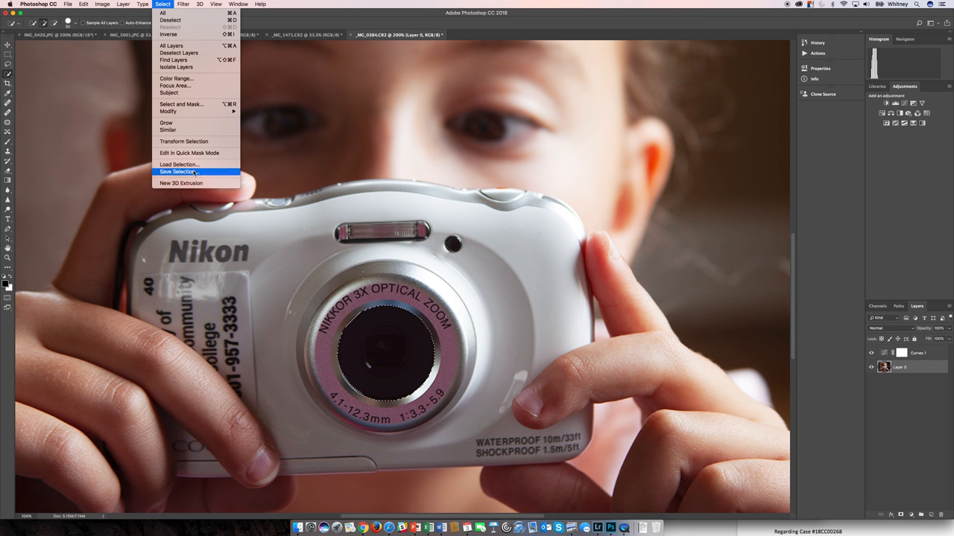
left_click(181, 172)
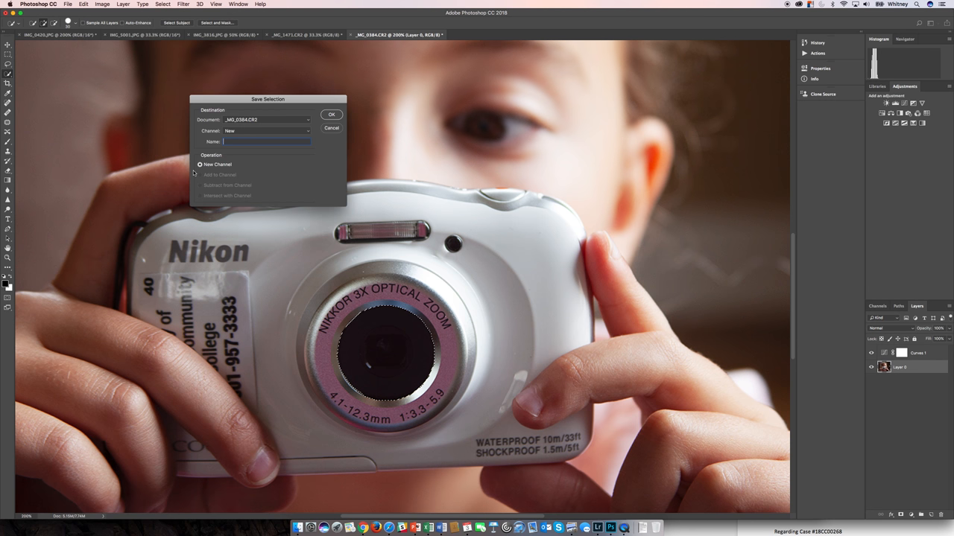
left_click(330, 114)
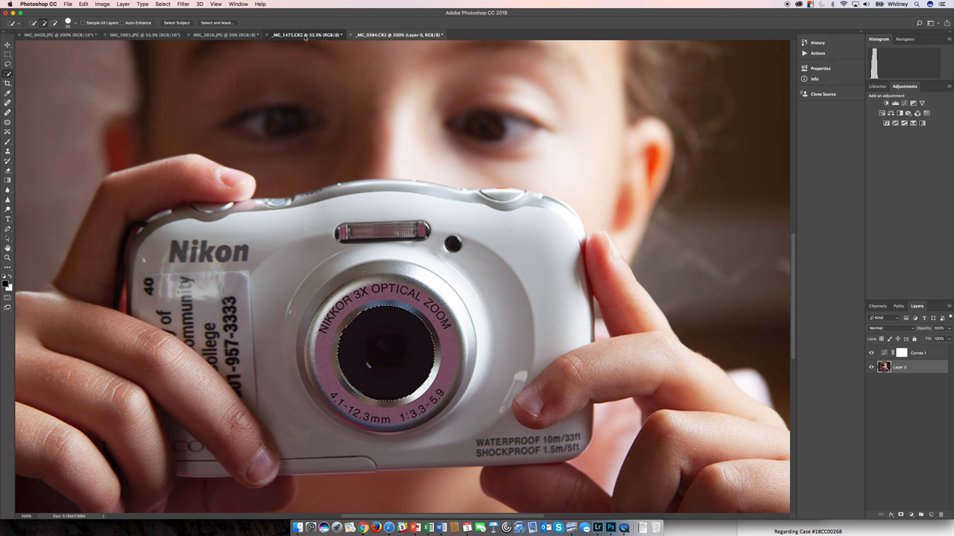
Step: Marquee the whole fish in the fish photo, copy it, and return to _MG_0384
left_click(305, 35)
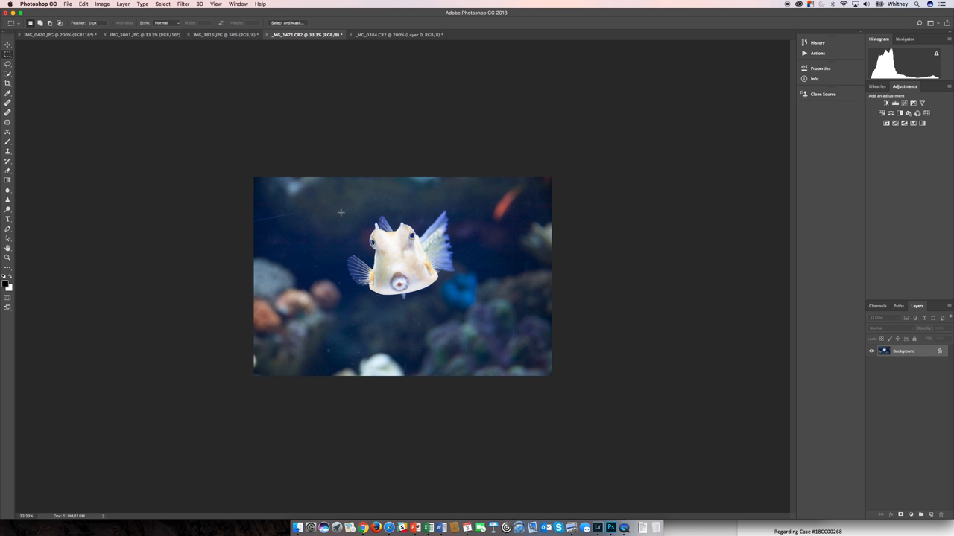
left_click_drag(321, 213, 454, 298)
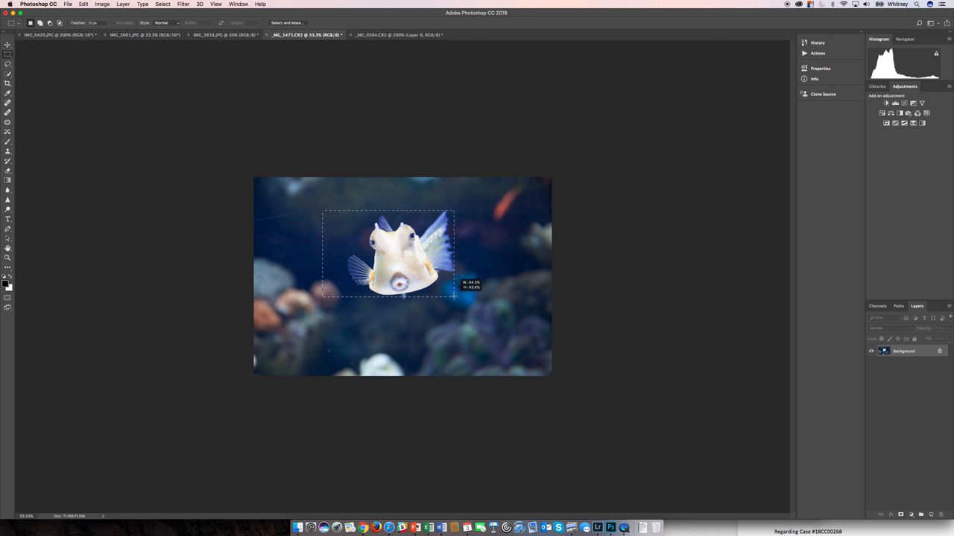
left_click_drag(453, 296, 490, 304)
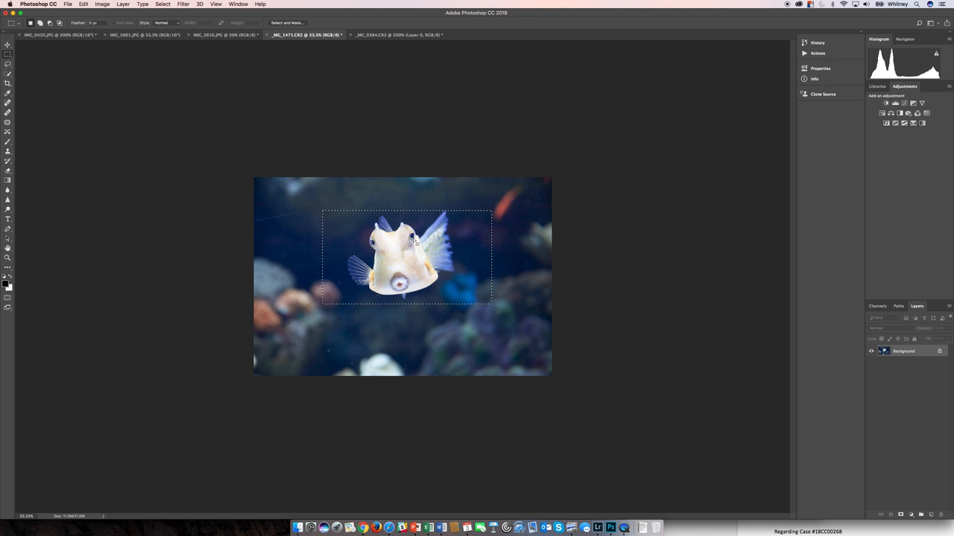
mouse_move(466, 306)
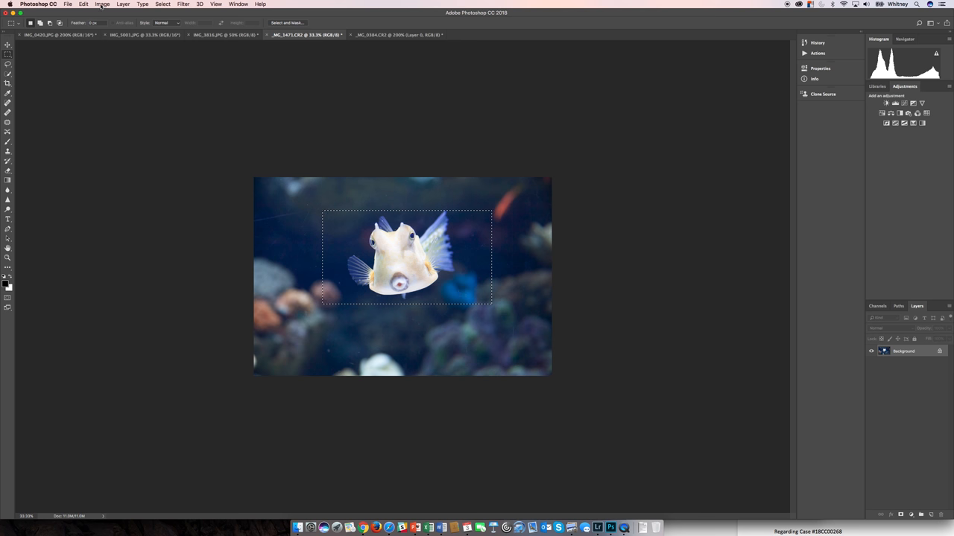
left_click(82, 6)
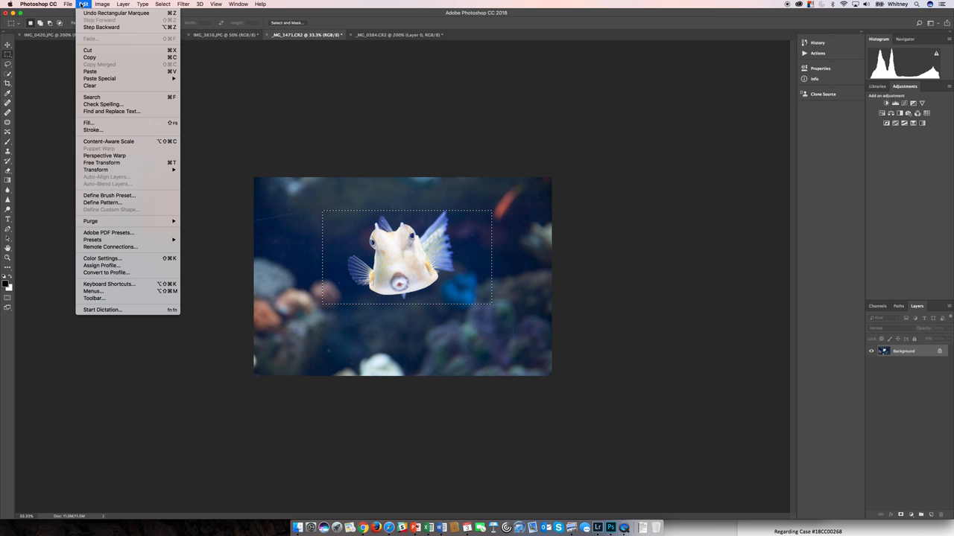
mouse_move(90, 56)
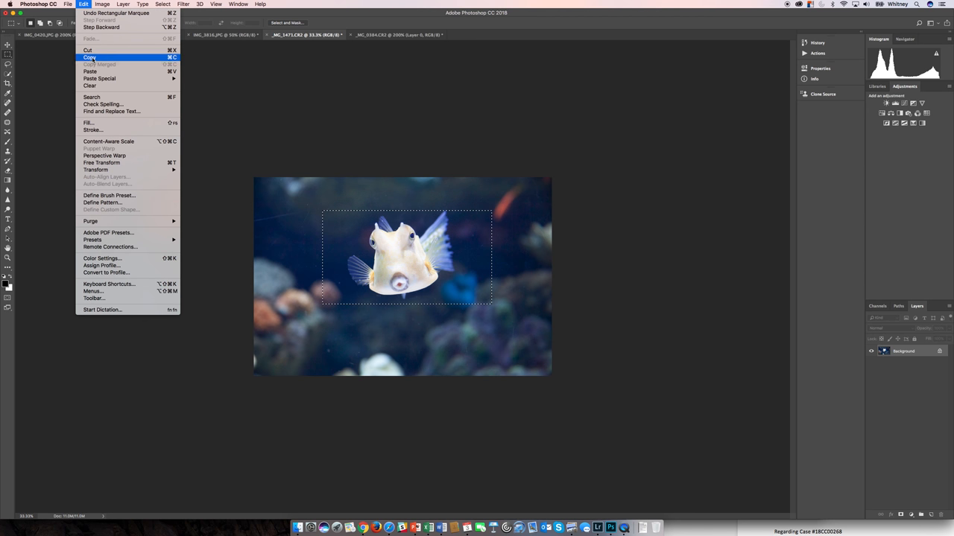
left_click(88, 56)
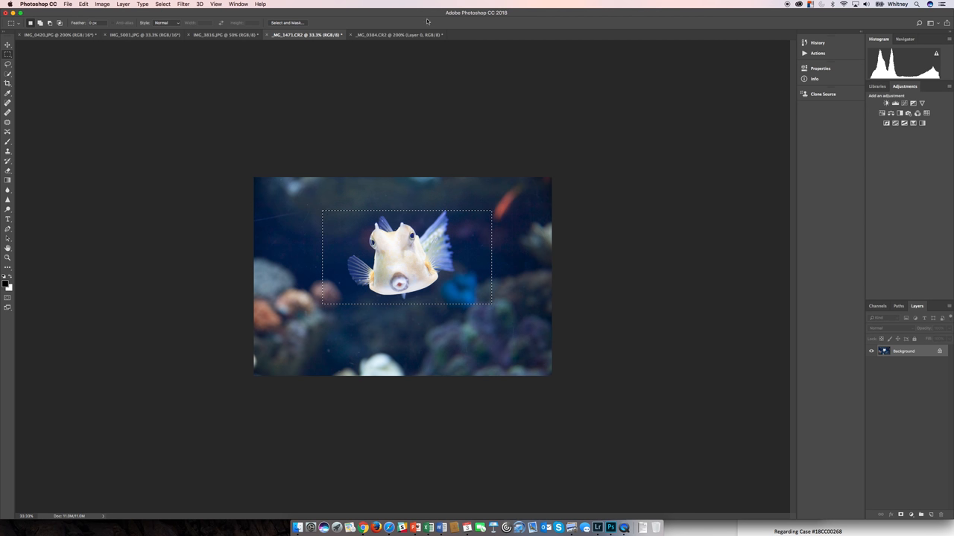
left_click(395, 35)
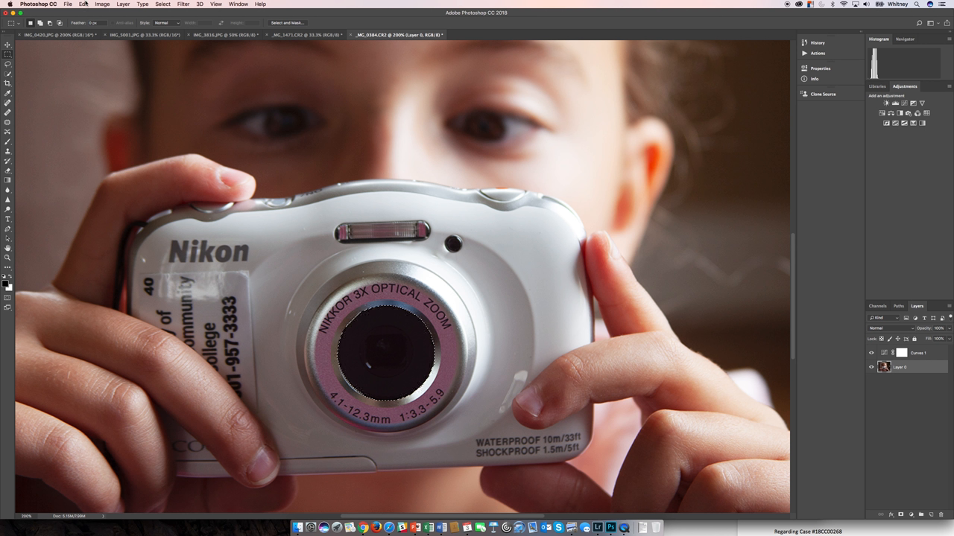
Step: Start pasting the copied fish into the lens selection from the Edit menu
left_click(85, 6)
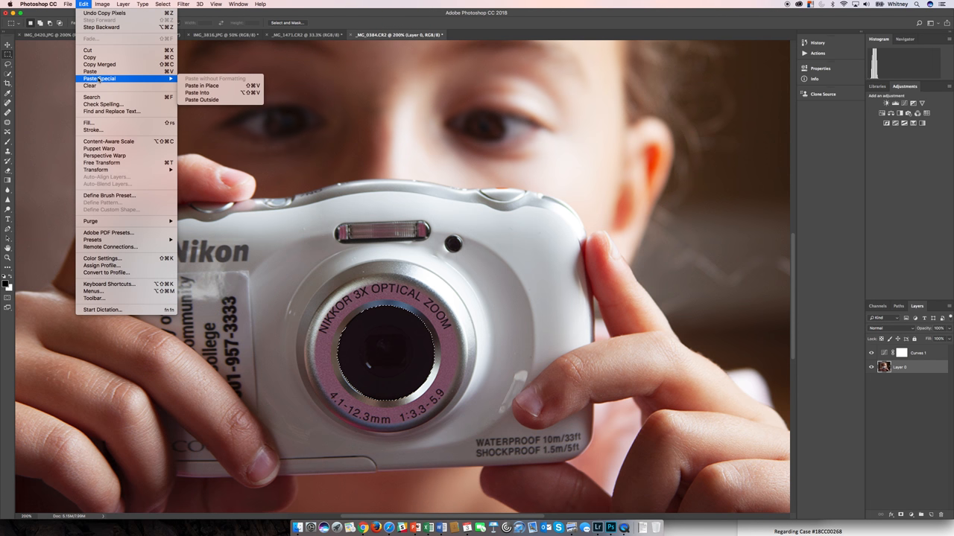
mouse_move(216, 89)
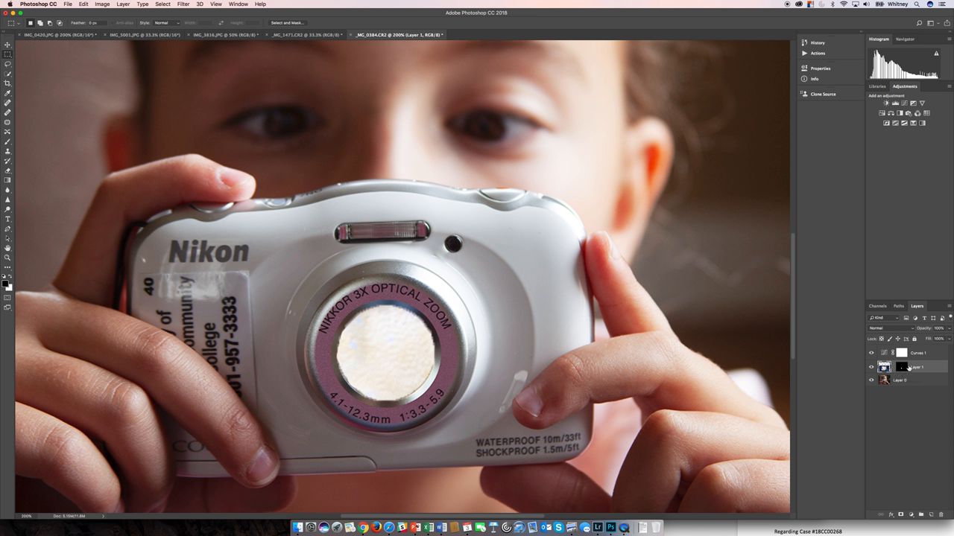
mouse_move(893, 367)
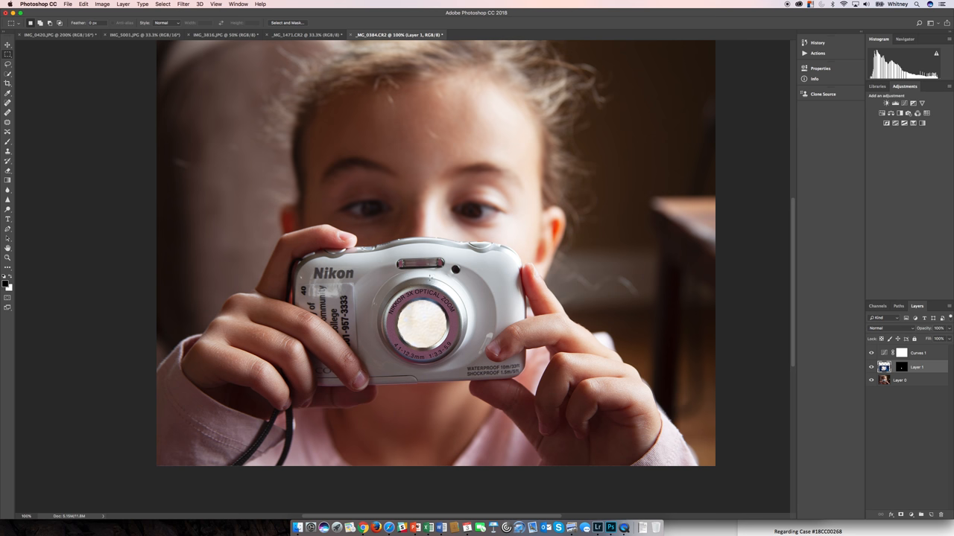
Step: Scale the pasted fish layer down to about 18% so it fits inside the lens
left_click(112, 7)
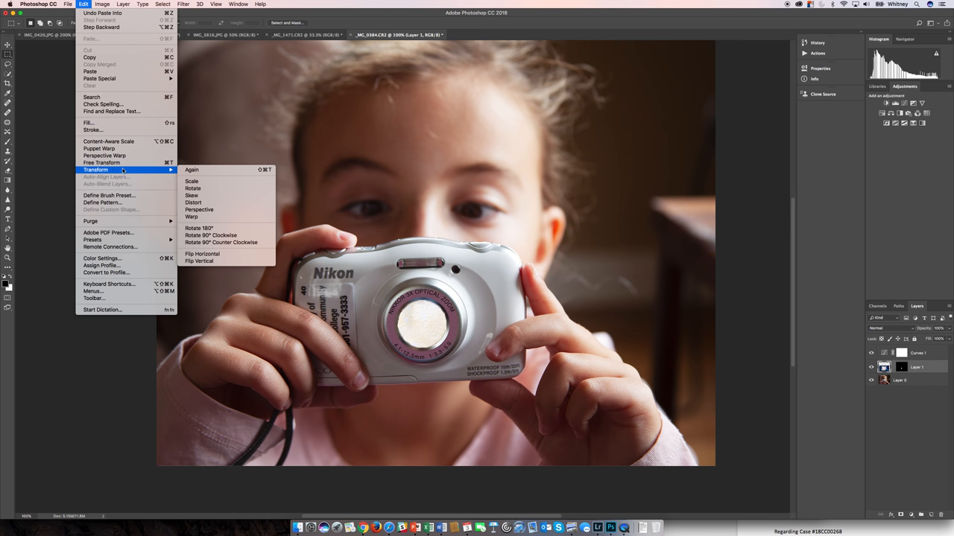
mouse_move(191, 181)
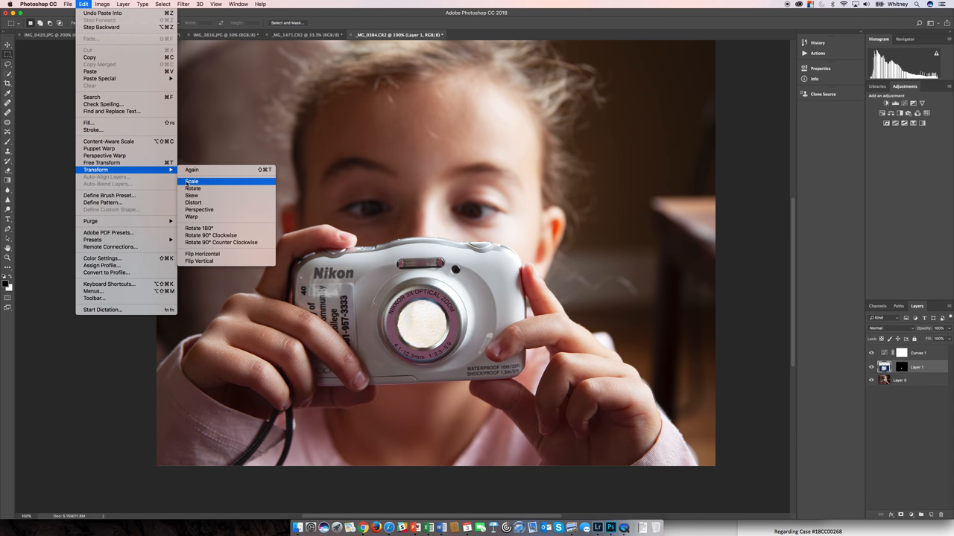
left_click(193, 181)
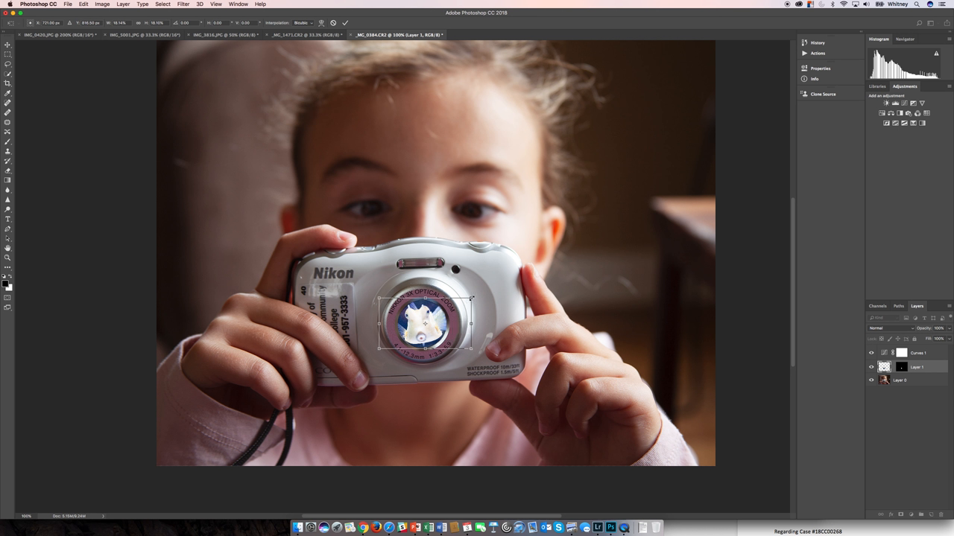
left_click_drag(474, 302, 466, 305)
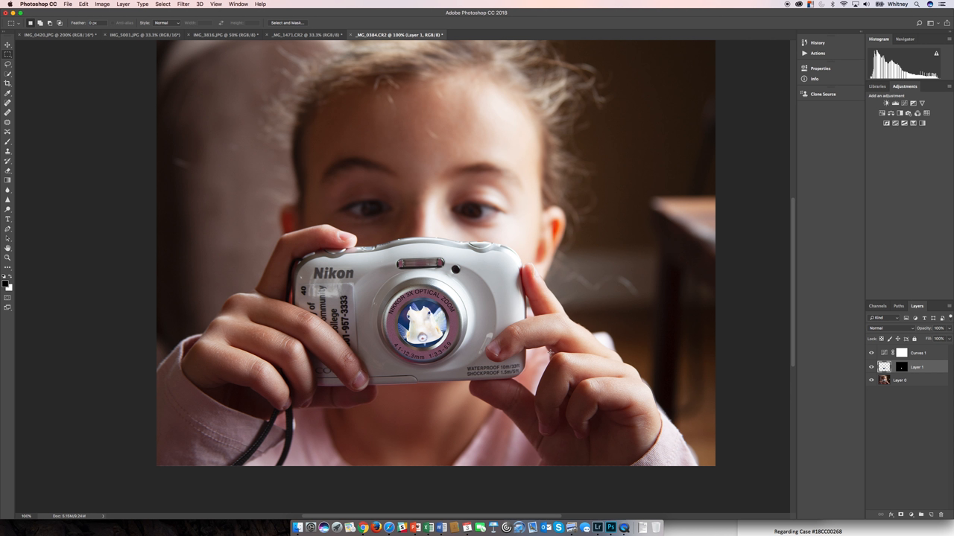
mouse_move(663, 403)
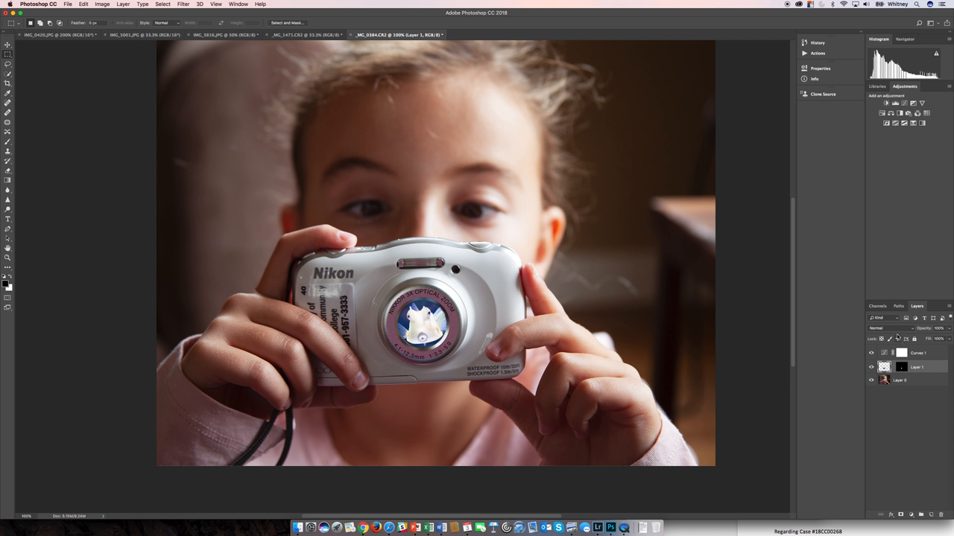
mouse_move(894, 328)
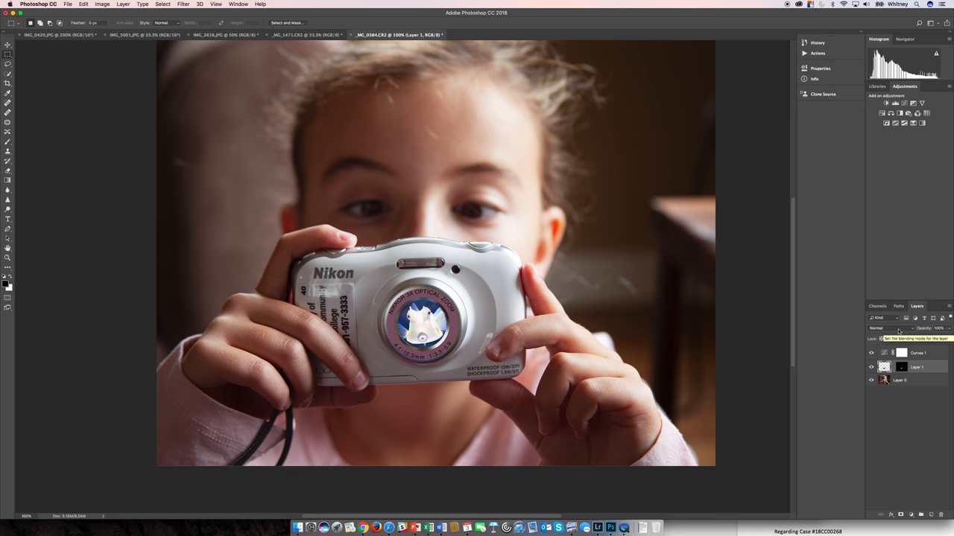
Step: Try Dissolve and Overlay blend modes on the fish layer, settling on Hard Light
left_click(885, 328)
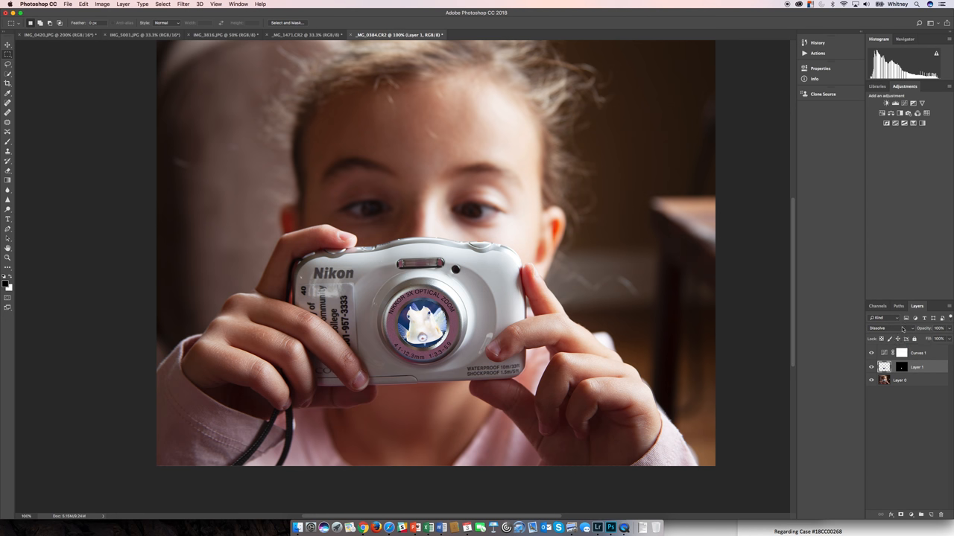
left_click(891, 327)
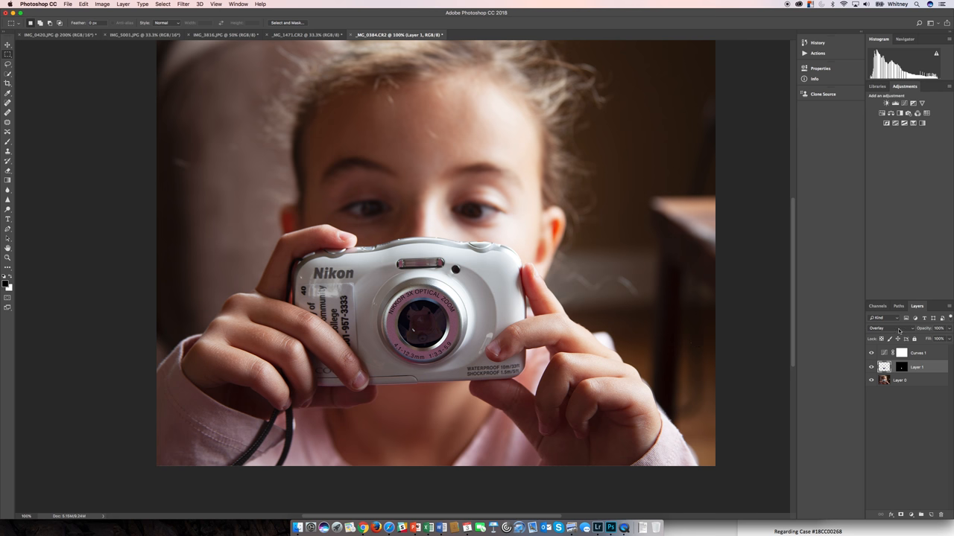
left_click(886, 328)
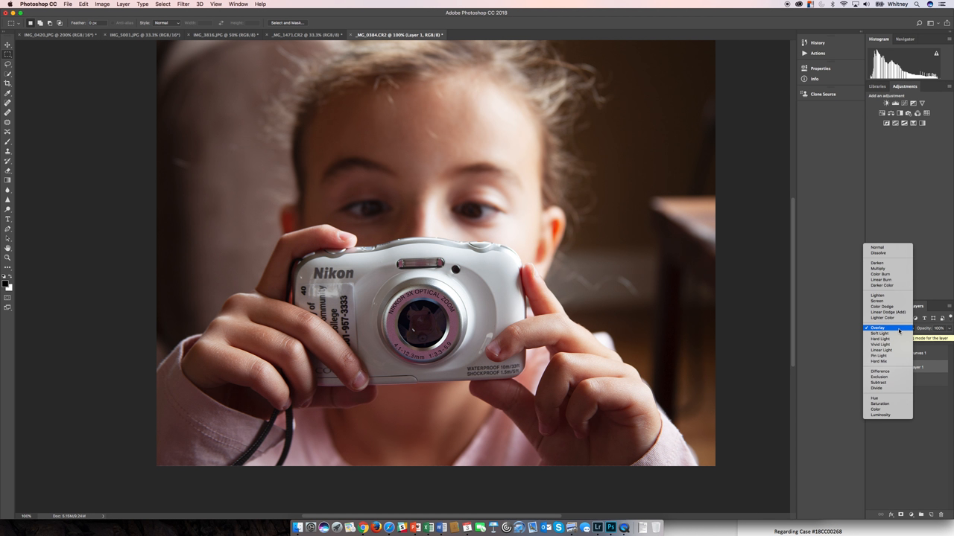
left_click(882, 339)
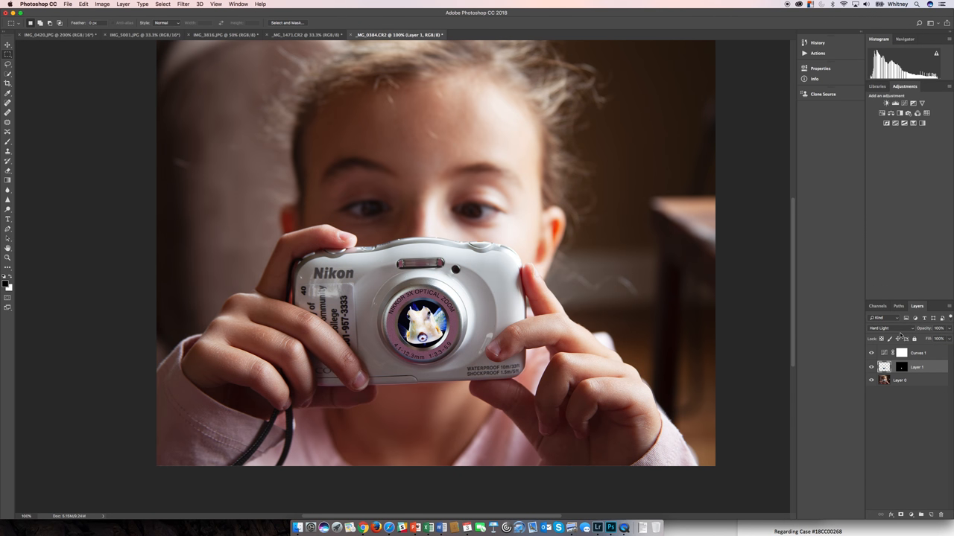
left_click(882, 328)
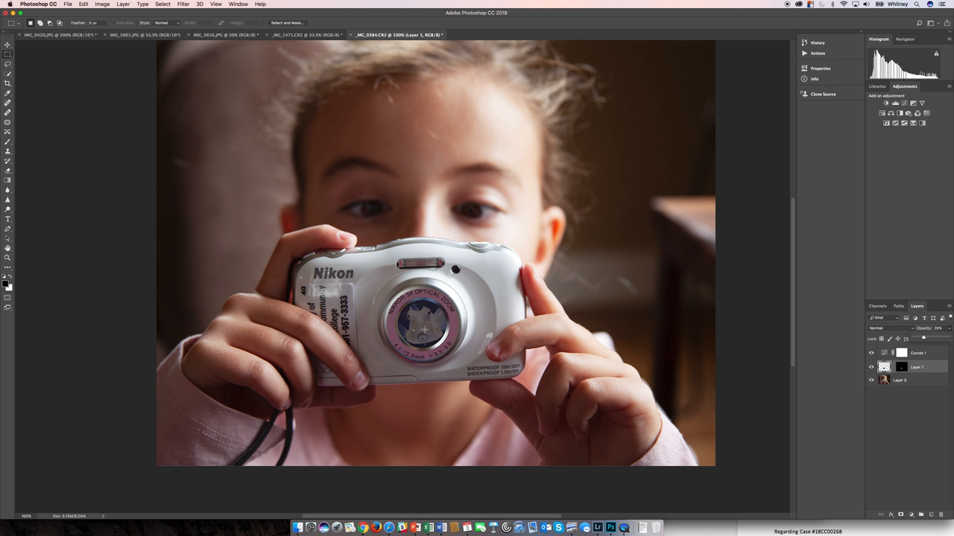
mouse_move(818, 346)
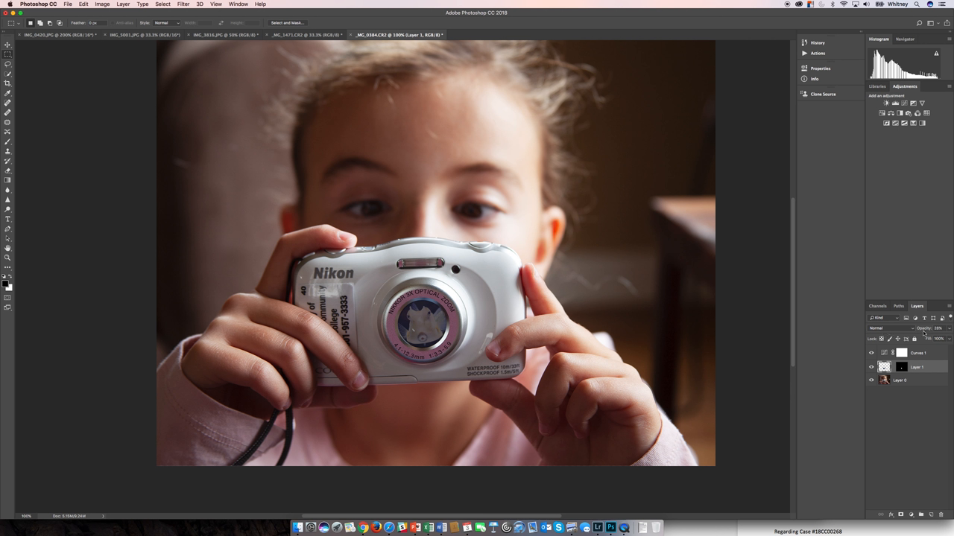
mouse_move(792, 358)
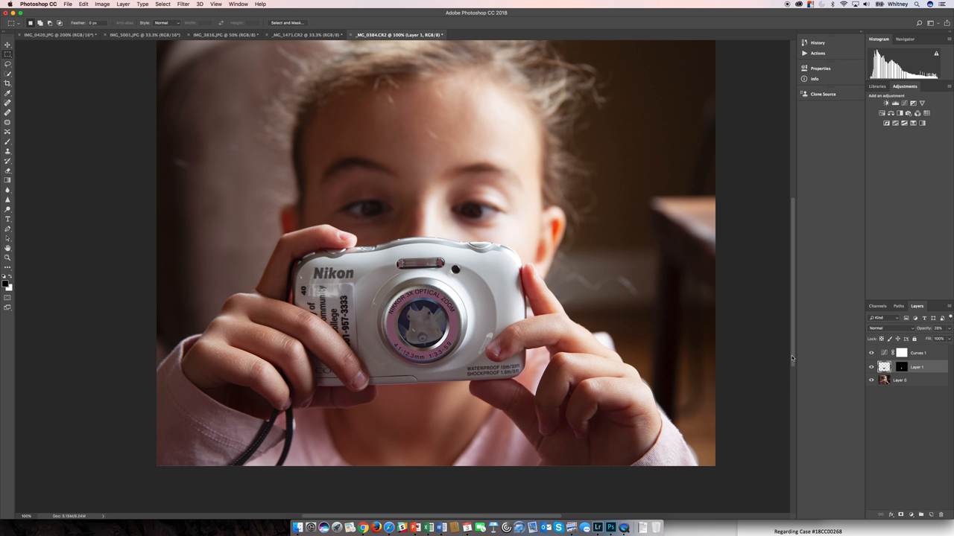